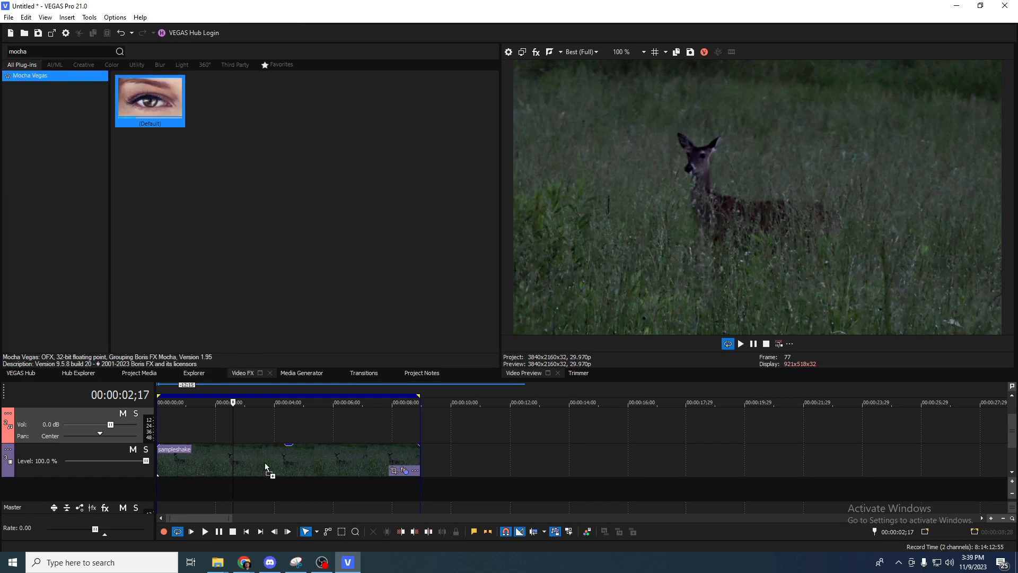
Apply the Mocha Vegas preset, set Picture In Picture Scale X to 1.000, and launch Mocha UI
double_click(150, 96)
type("pic")
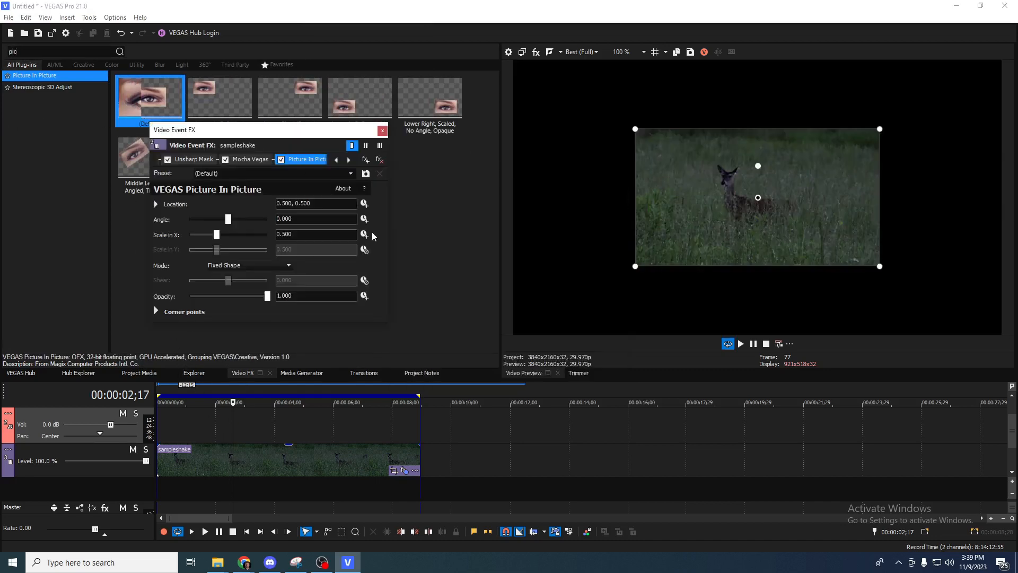
triple_click(316, 234)
type("1.000")
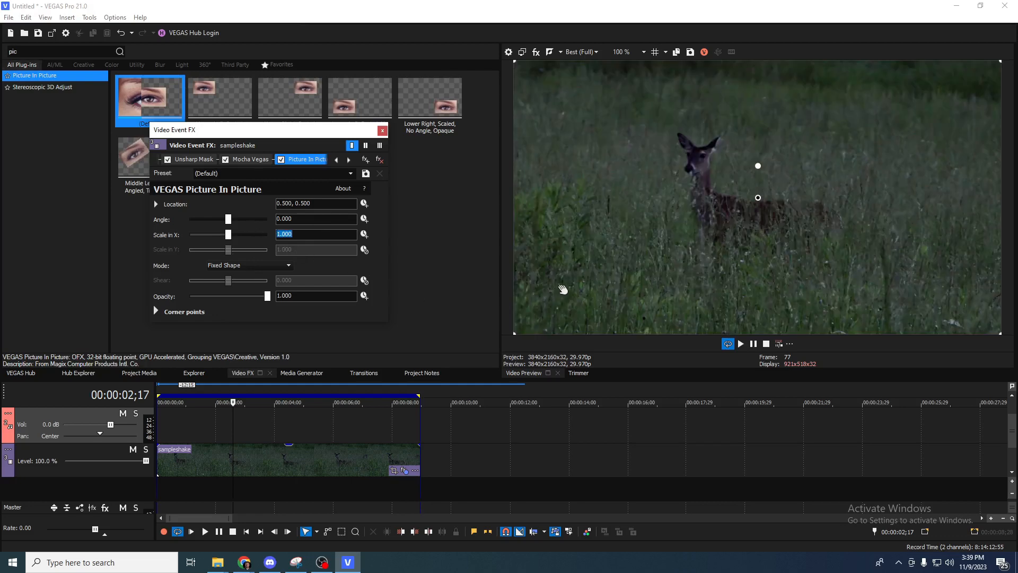
left_click(249, 159)
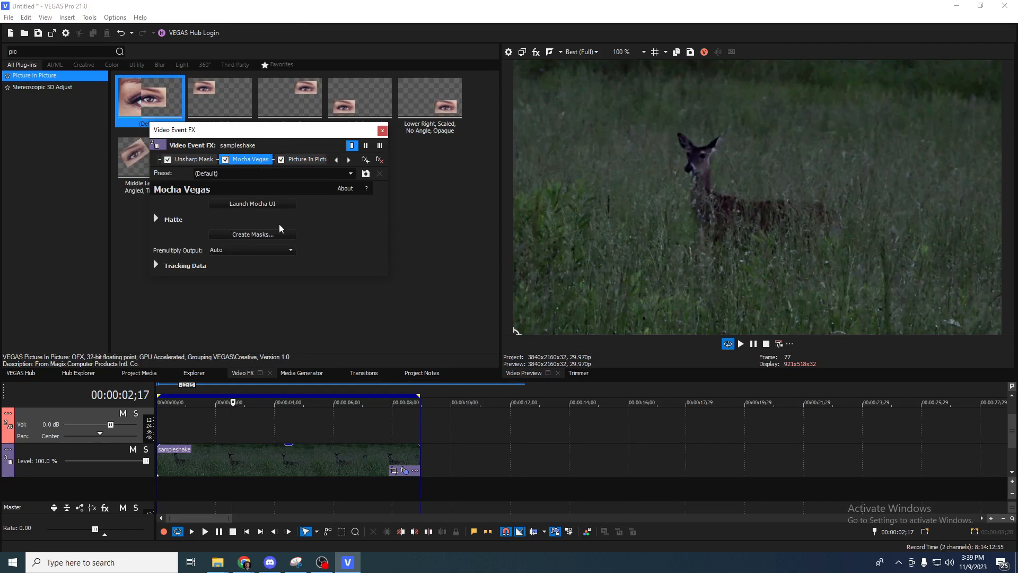
left_click(252, 203)
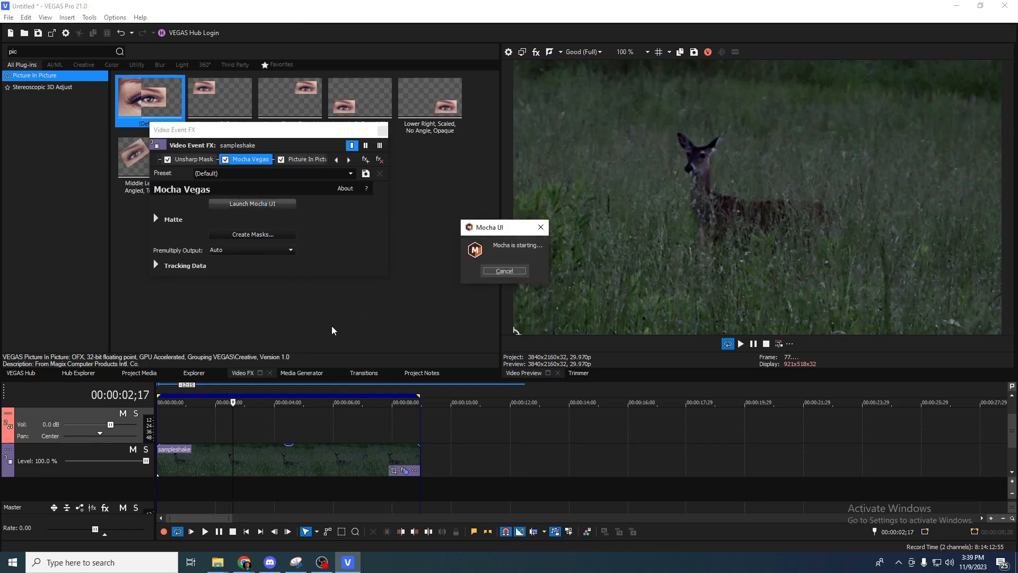
left_click(252, 203)
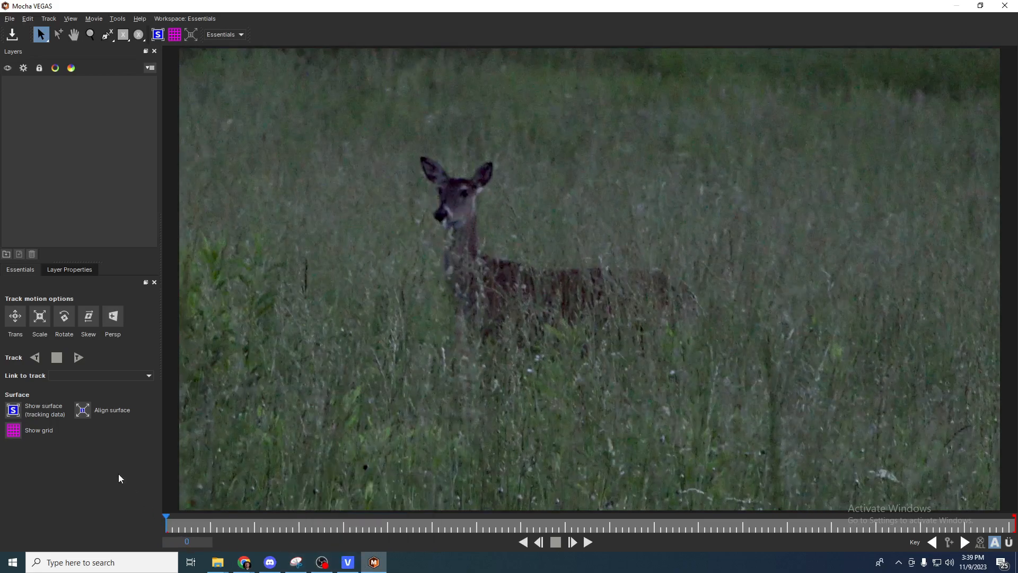
mouse_move(119, 401)
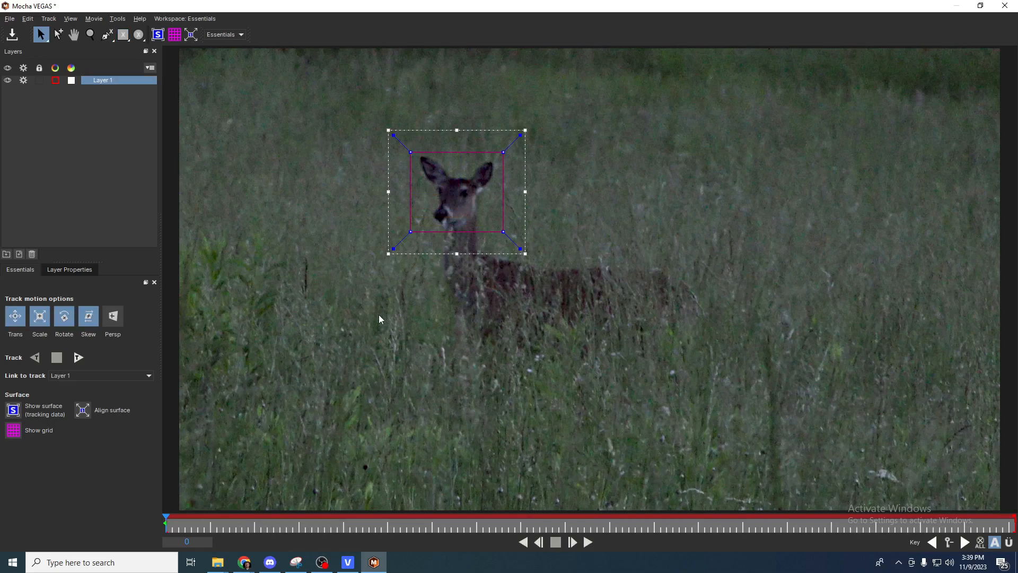
mouse_move(439, 228)
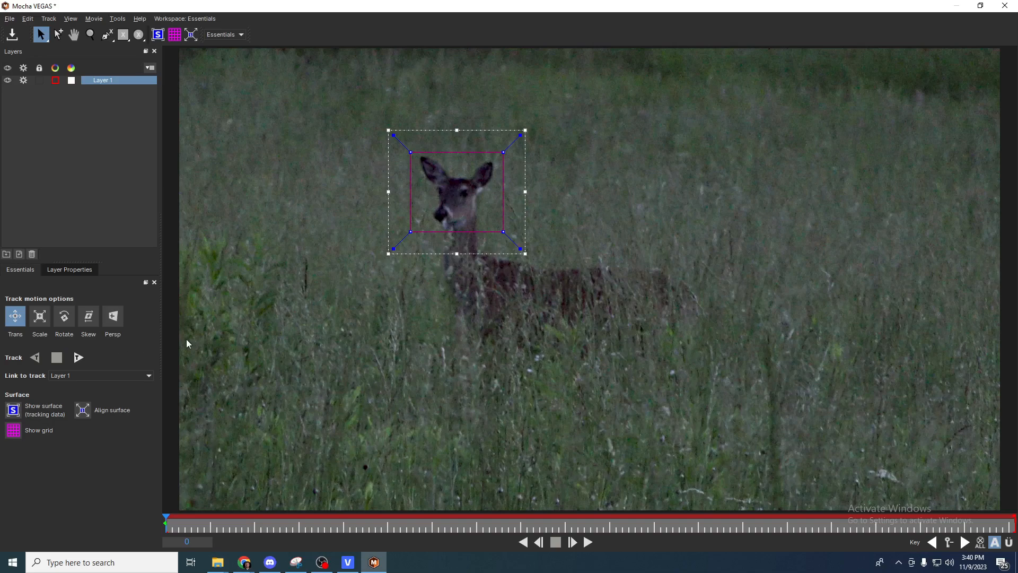
mouse_move(136, 351)
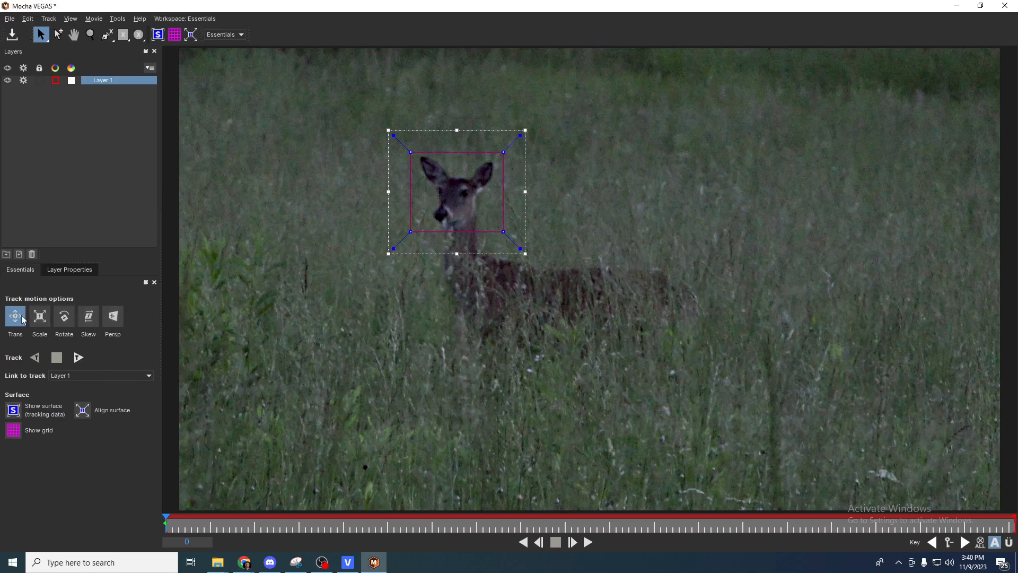
mouse_move(109, 356)
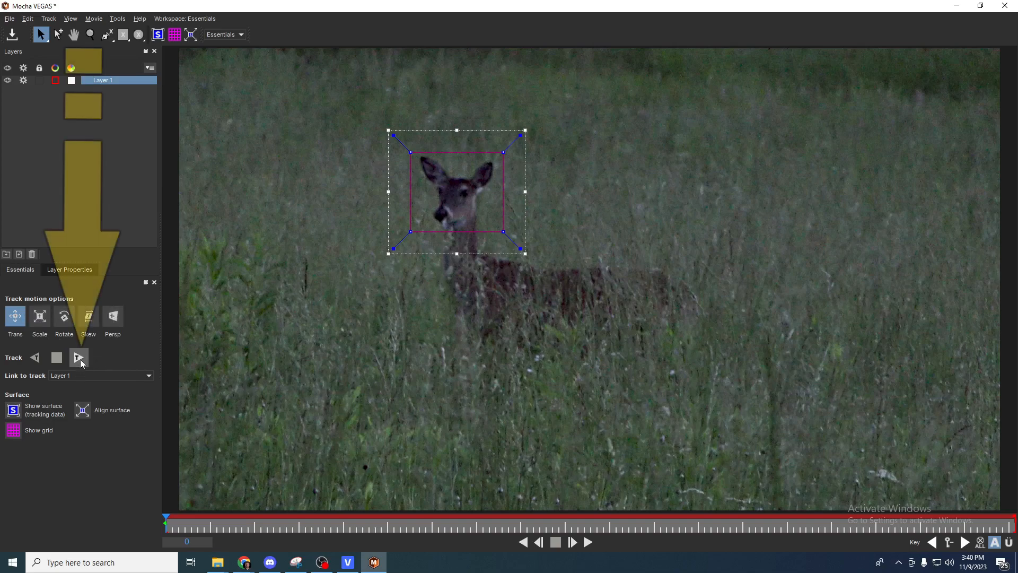
Track the deer's head layer forward with translation only, then close Mocha
left_click(79, 357)
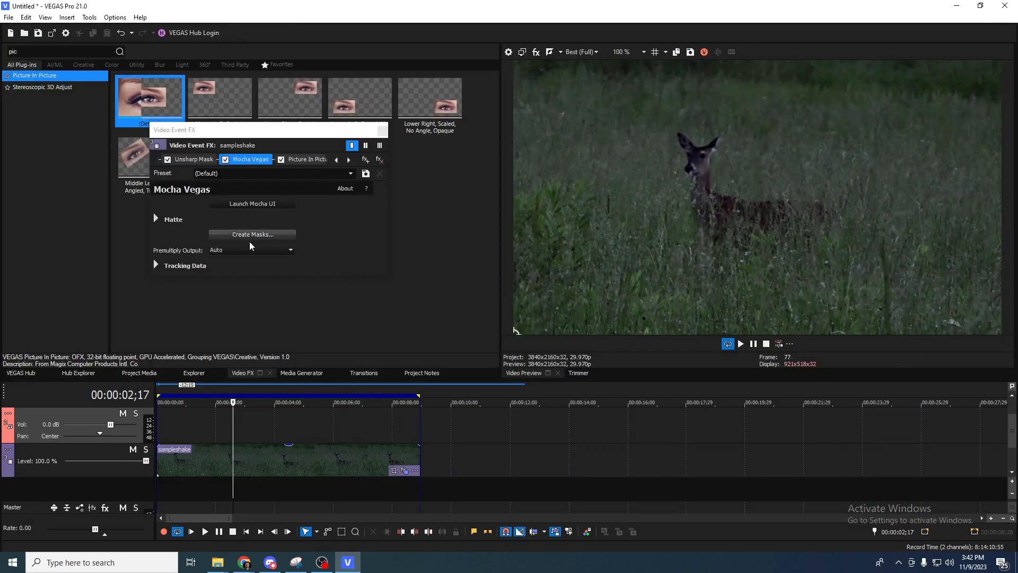
Create inverted track data from Layer 1 in the Tracking Data settings
left_click(156, 265)
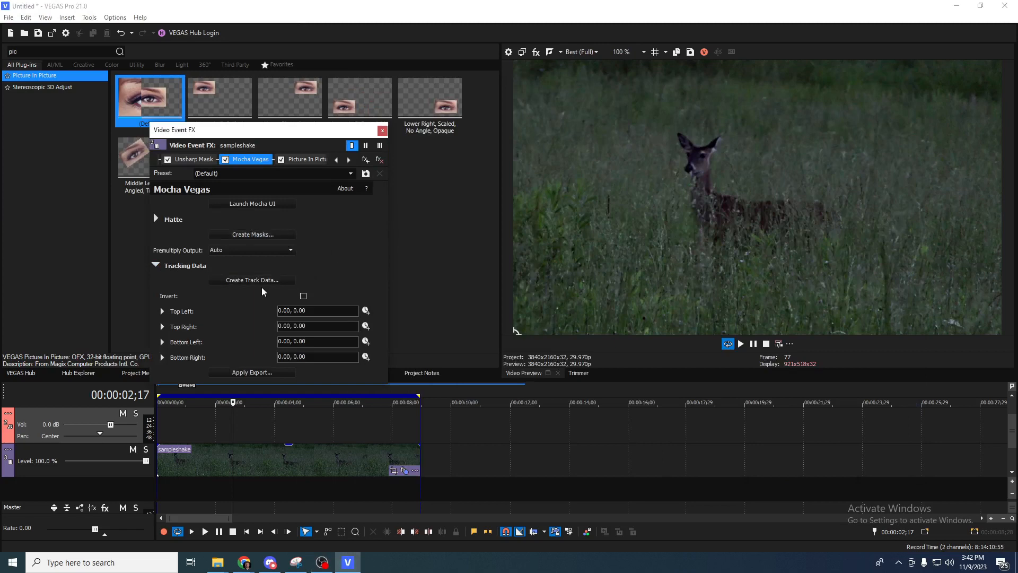
left_click(303, 296)
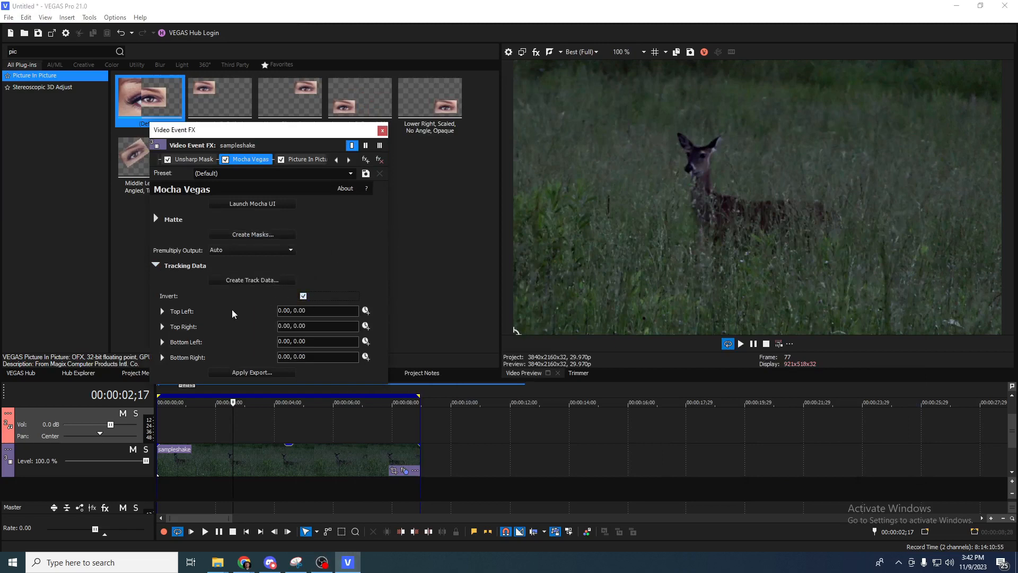
mouse_move(385, 277)
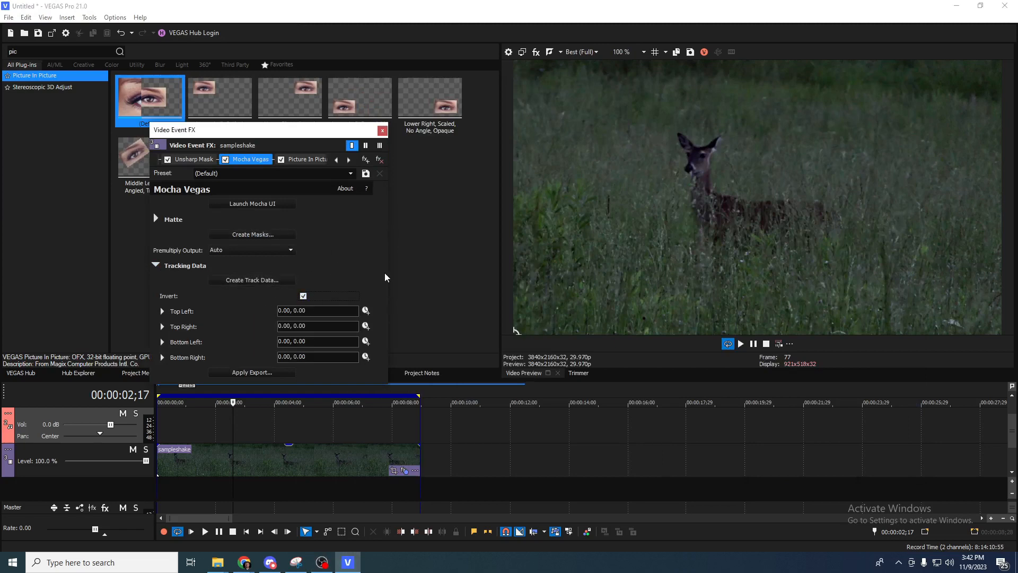
mouse_move(306, 280)
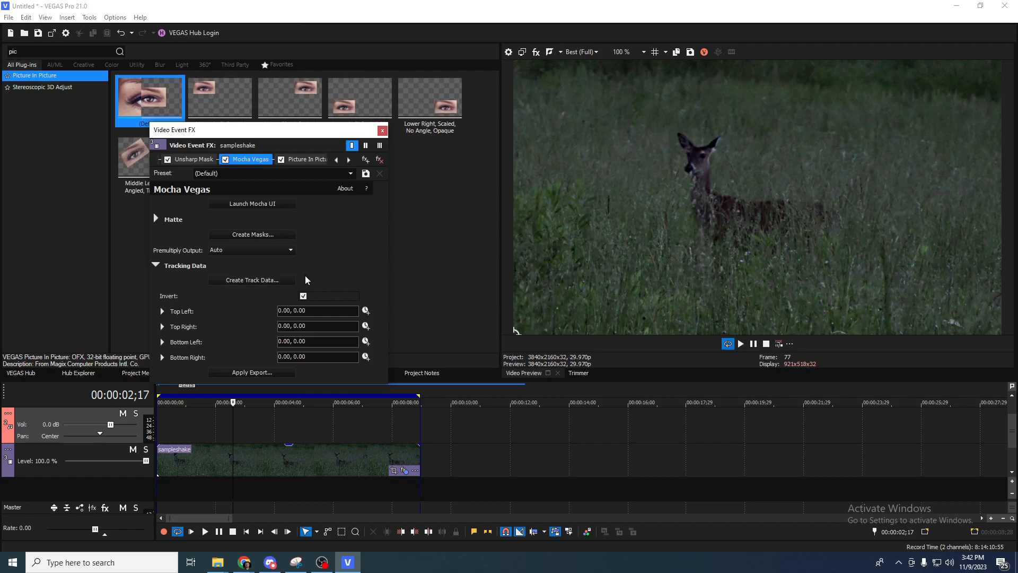
mouse_move(291, 279)
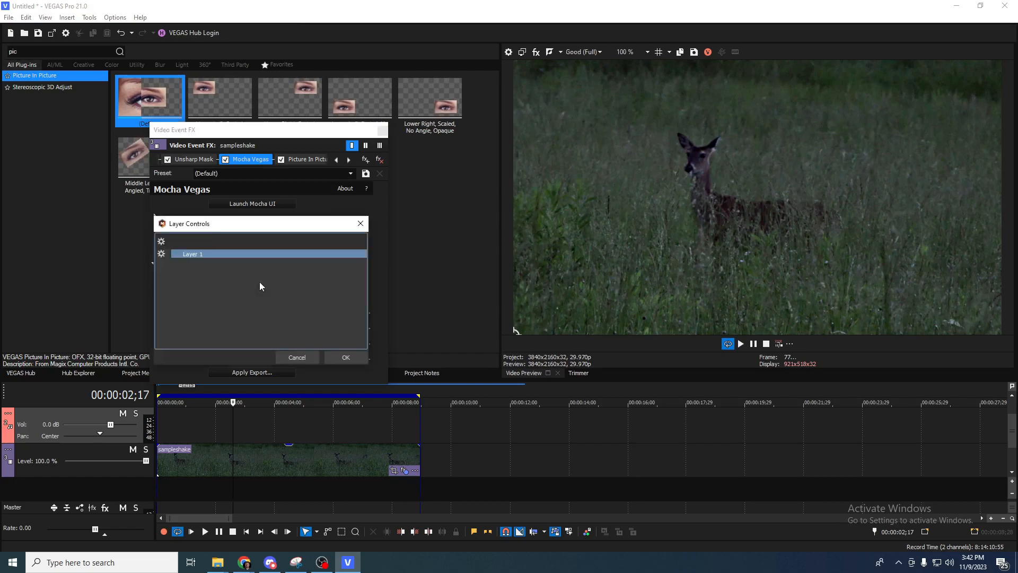
left_click(345, 357)
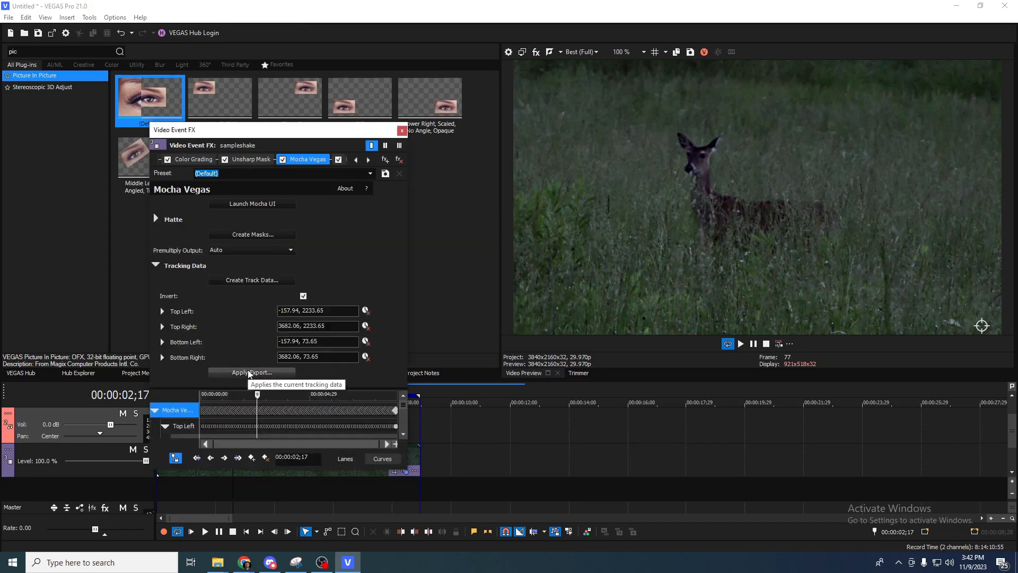
Apply the export and send the tracking to sampleshake > VEGAS Picture In Picture
left_click(251, 280)
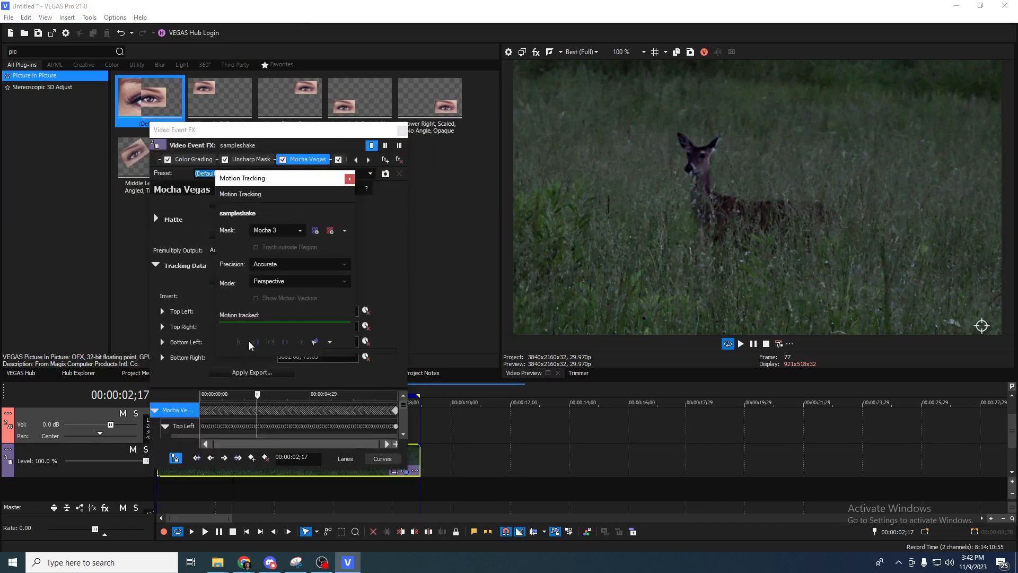
left_click_drag(242, 178, 482, 240)
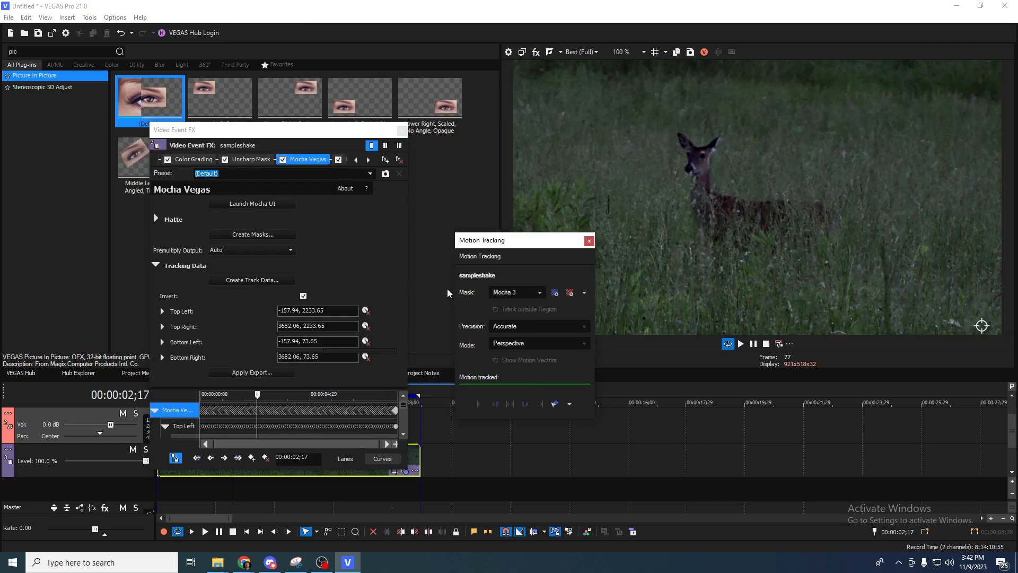
left_click(569, 404)
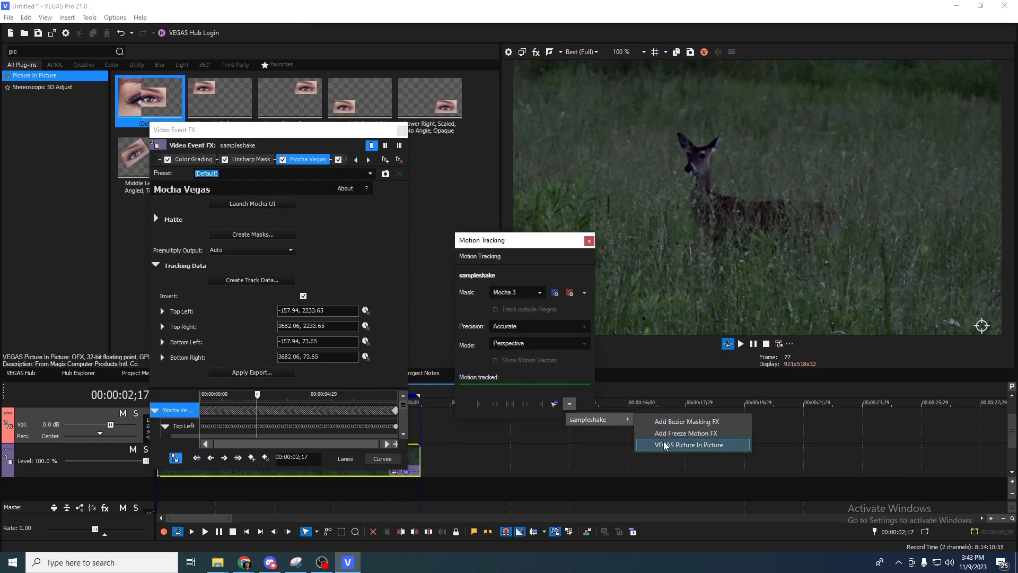
left_click(685, 445)
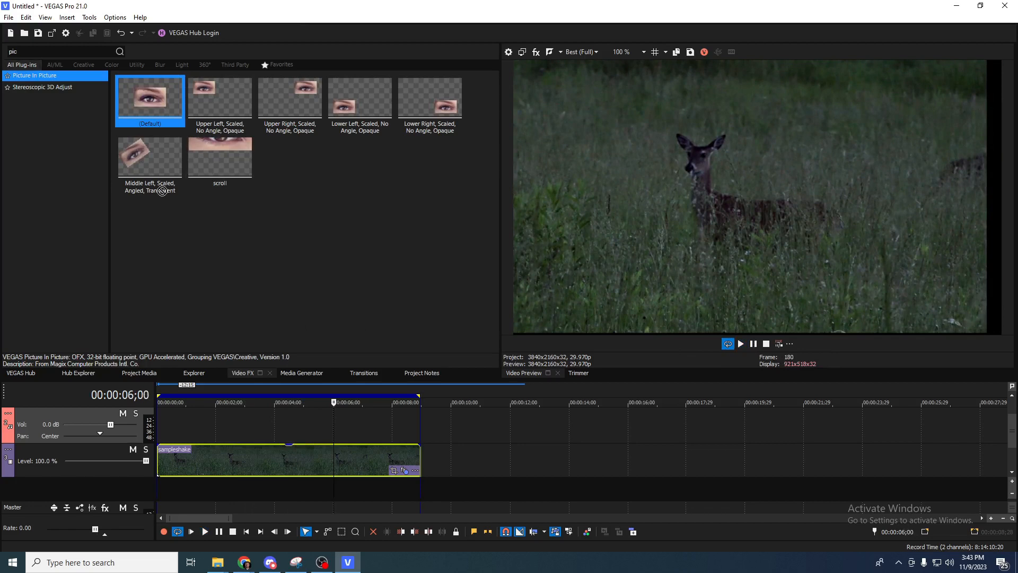
Raise the new Picture In Picture Scale X to 1.116 and play the stabilized clip
double_click(149, 98)
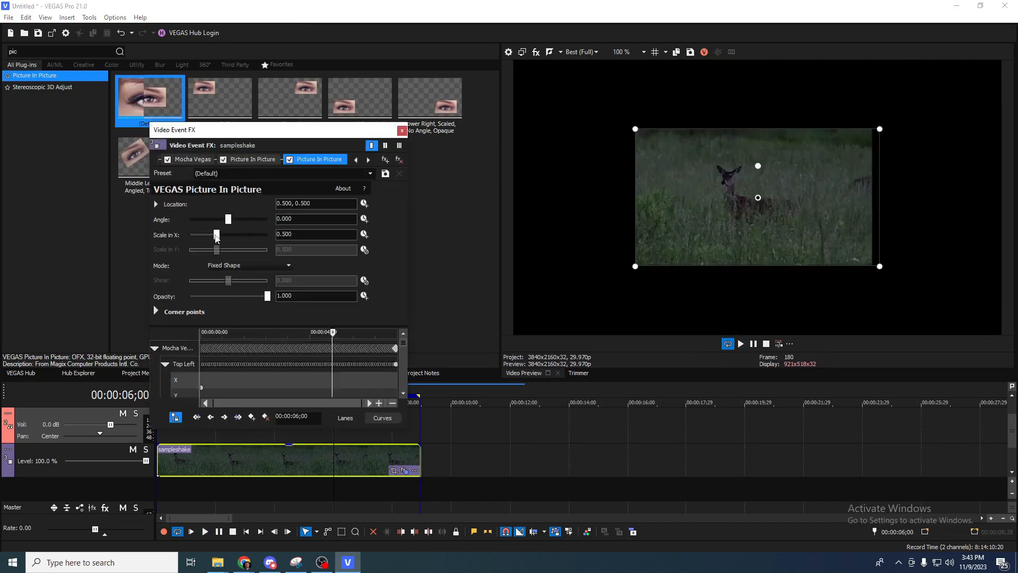
left_click_drag(216, 235, 231, 234)
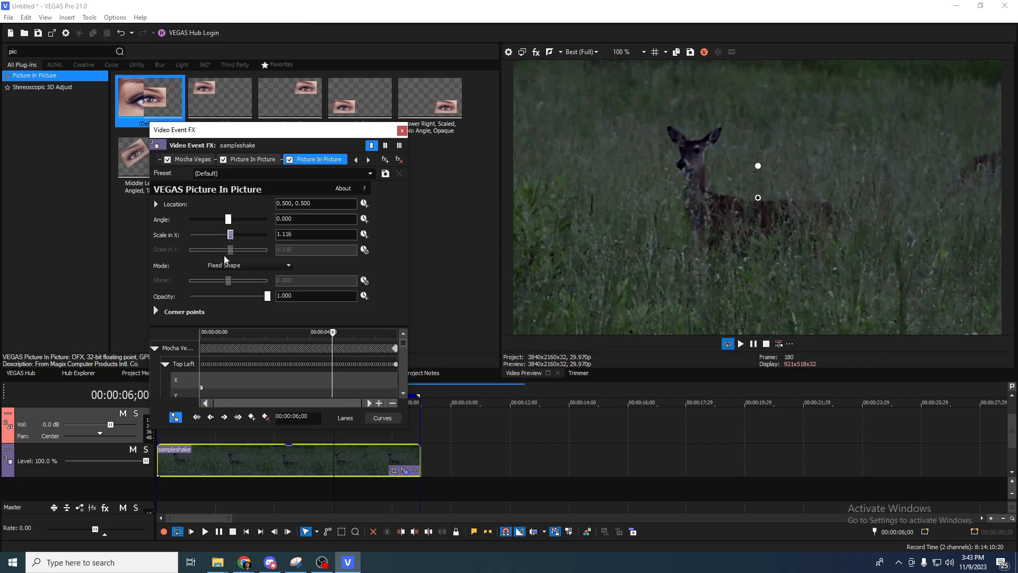
left_click(205, 531)
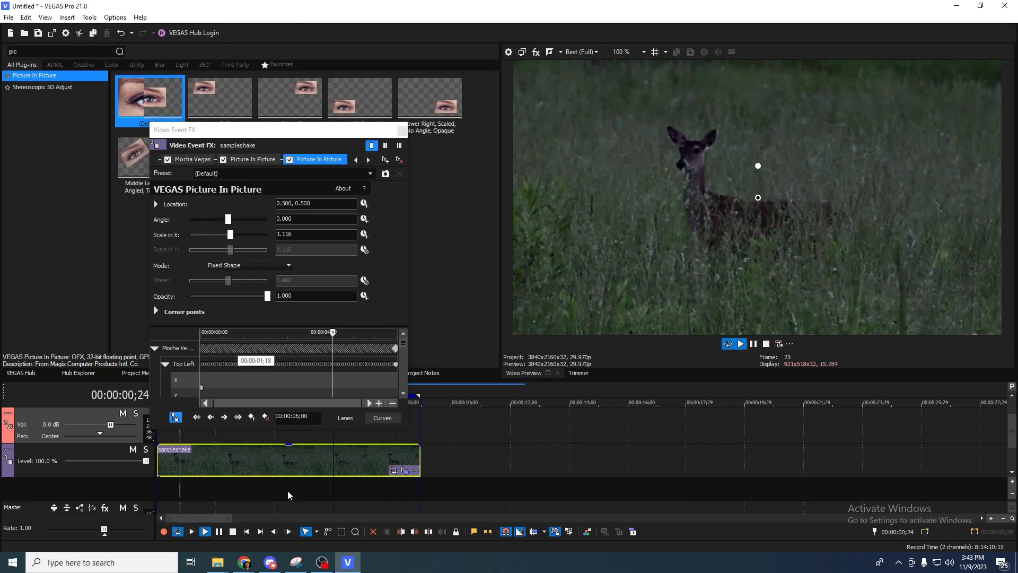